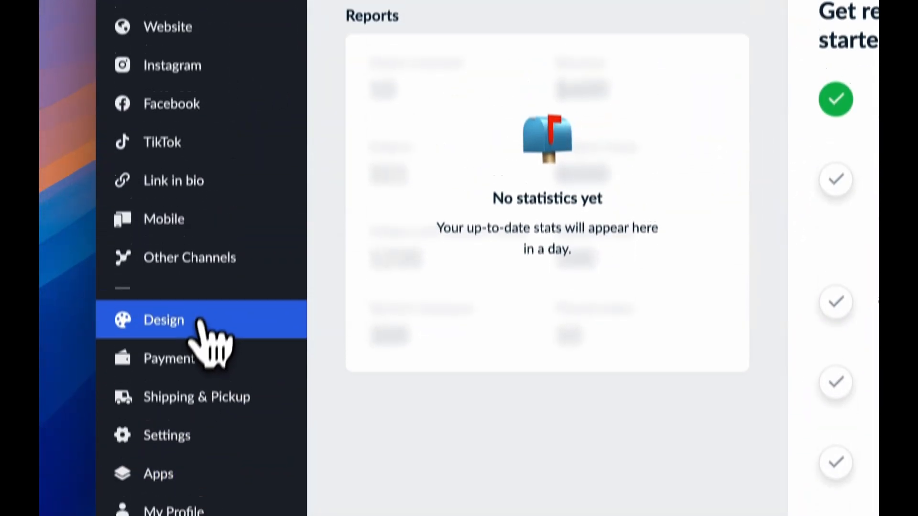
Step: Go to the Design section and scroll to the 'Create your CSS theme' option
{"action": "left_click", "coordinate": [163, 320]}
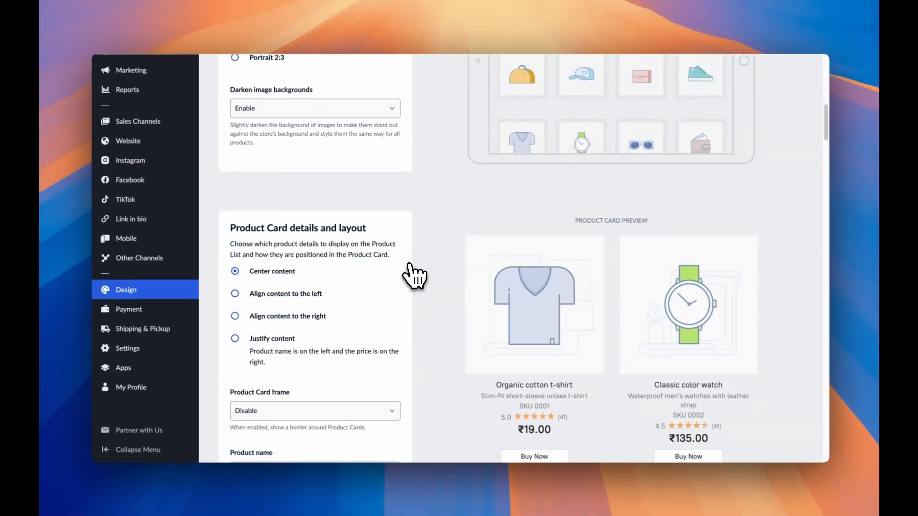
{"action": "scroll", "scroll_direction": "down", "scroll_amount": 3}
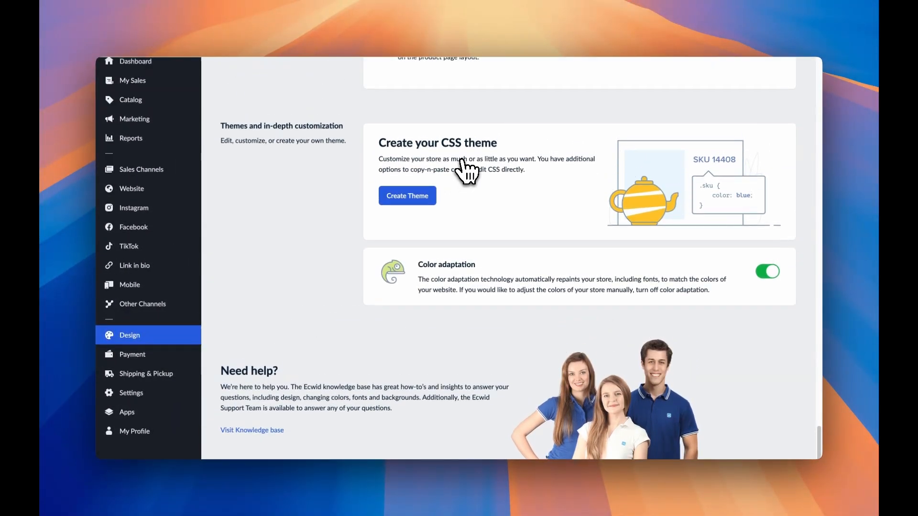
Step: Start creating a CSS theme and reach the empty Custom CSS code box under Fonts & Styles
{"action": "left_click", "coordinate": [407, 195]}
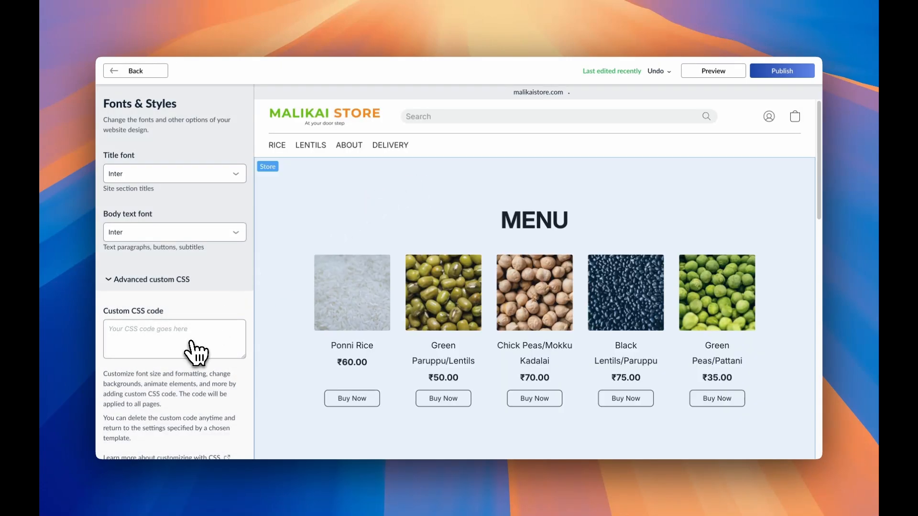
{"action": "scroll", "scroll_direction": "down", "scroll_amount": 3}
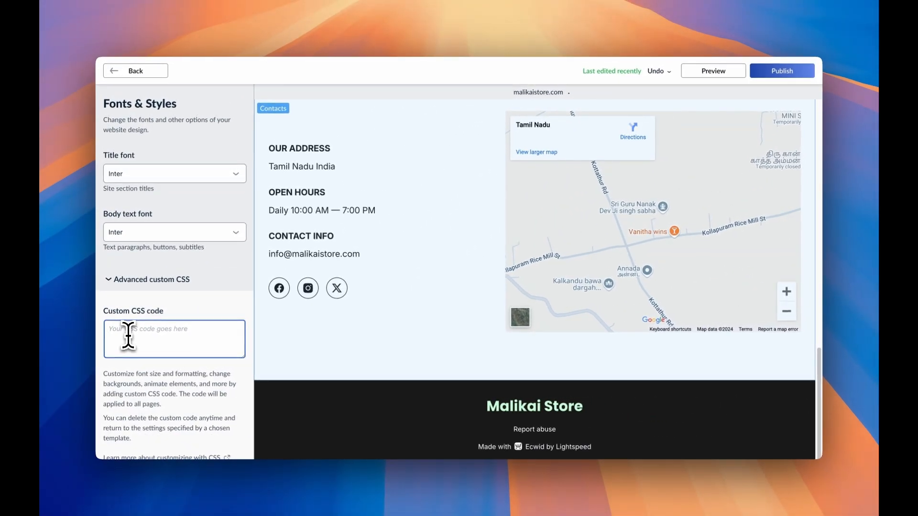
Step: Enter the rule .ins-tile--footer .ins-tile__links { display: none; } in the Custom CSS box
{"action": "type", "text": ".ins-tile--foote"}
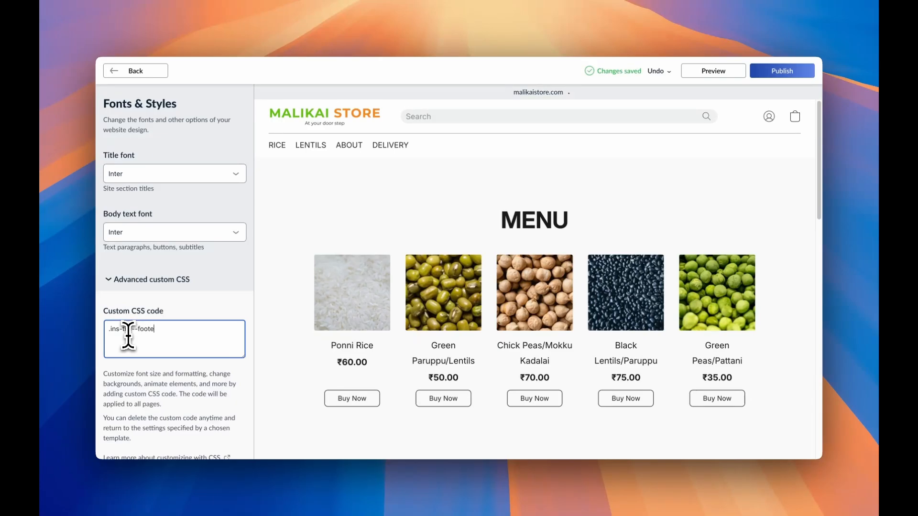
{"action": "type", "text": "r ."}
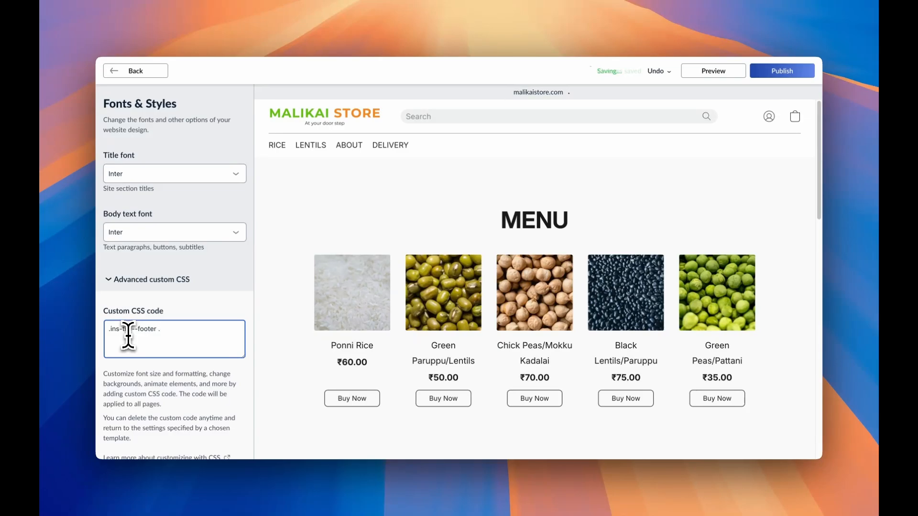
{"action": "type", "text": "ins"}
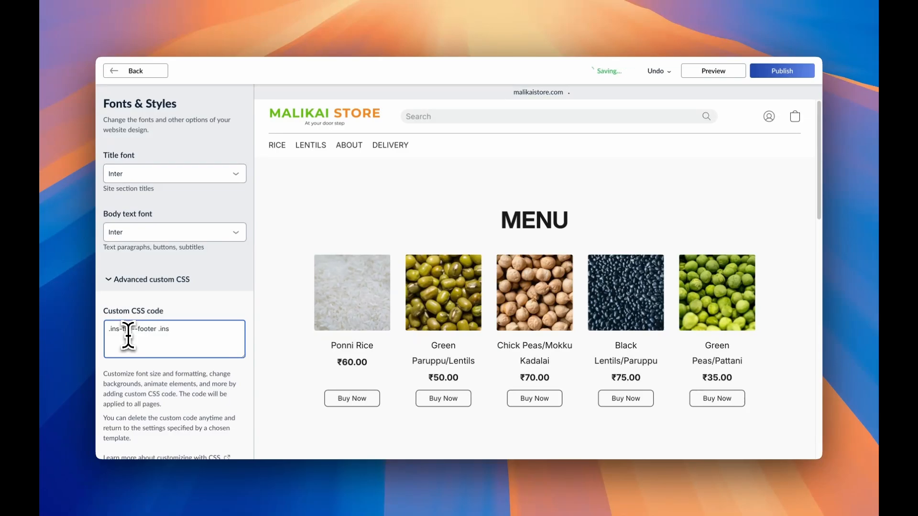
{"action": "type", "text": "-tile"}
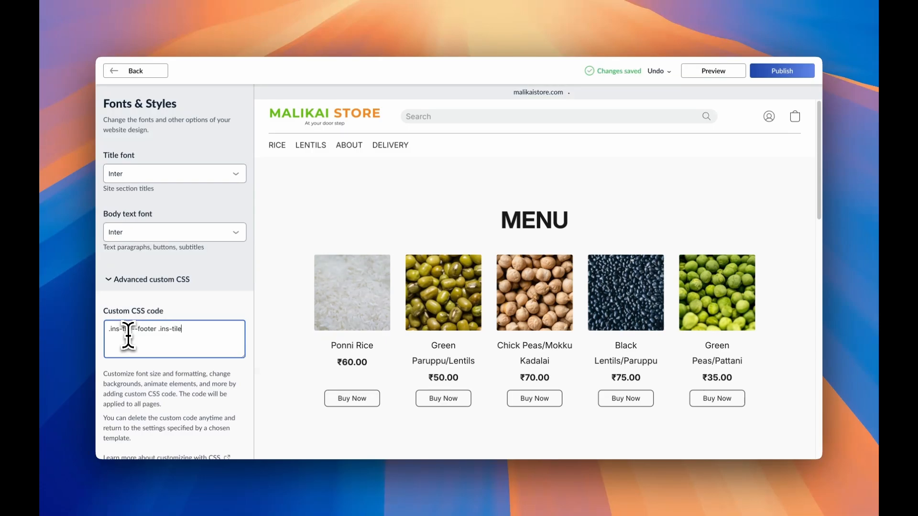
{"action": "type", "text": "_"}
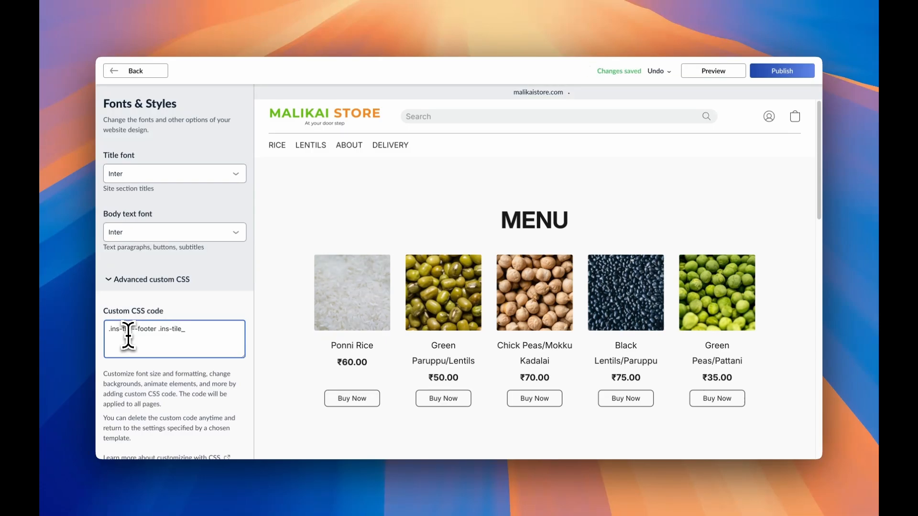
{"action": "type", "text": "links"}
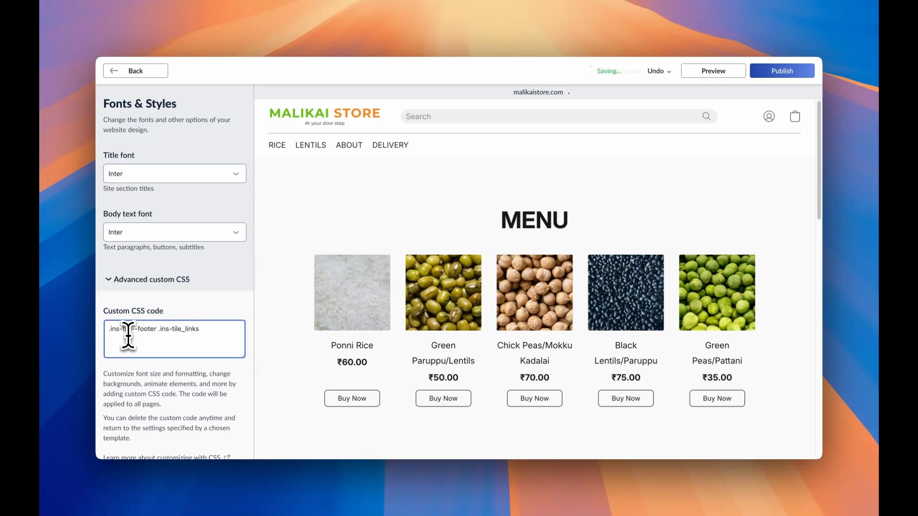
{"action": "type", "text": "{"}
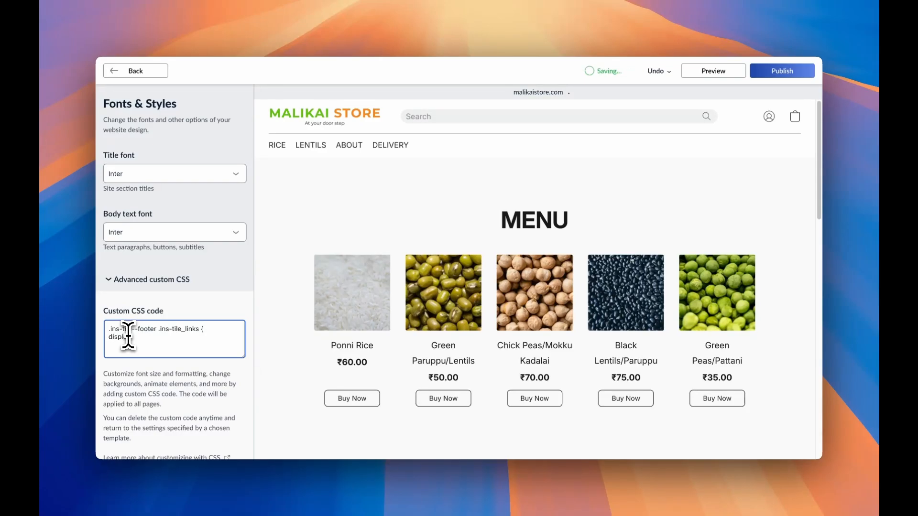
{"action": "type", "text": "none"}
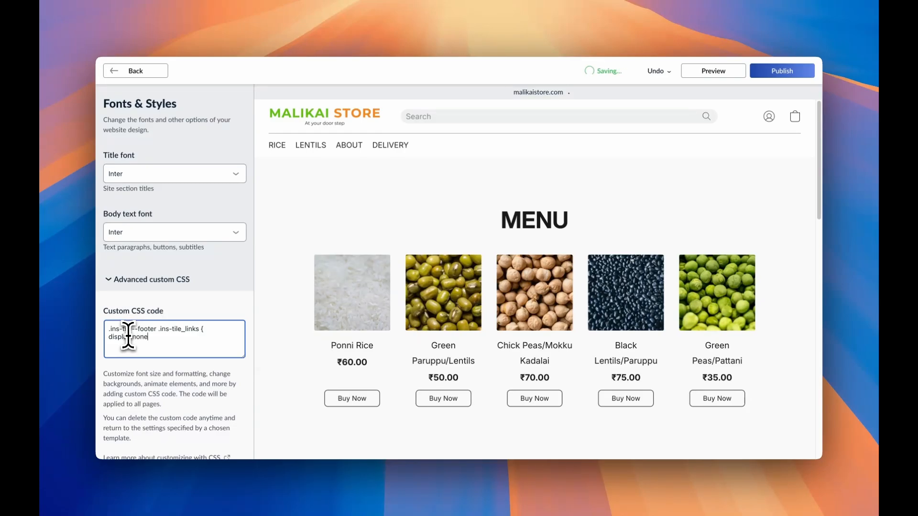
{"action": "type", "text": ";"}
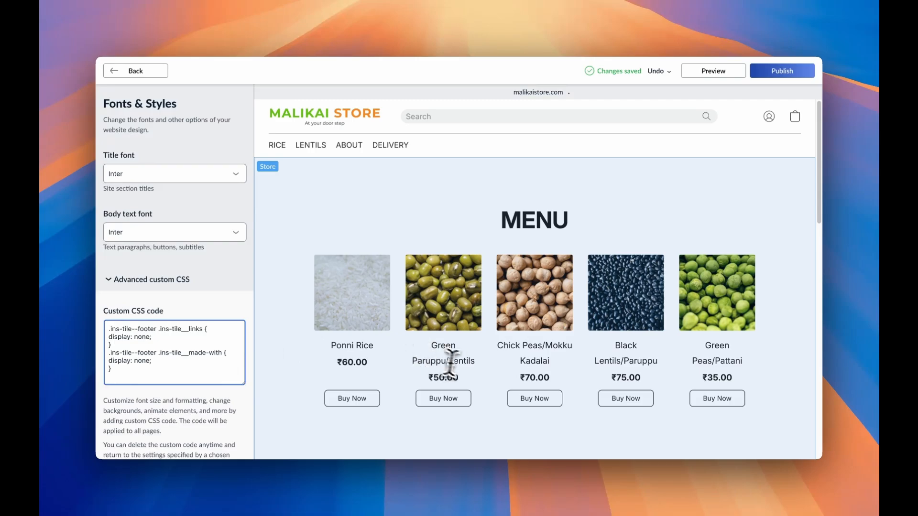
Step: Scroll the preview down to the footer to check the hidden links and credit
{"action": "scroll", "scroll_direction": "down", "scroll_amount": 3}
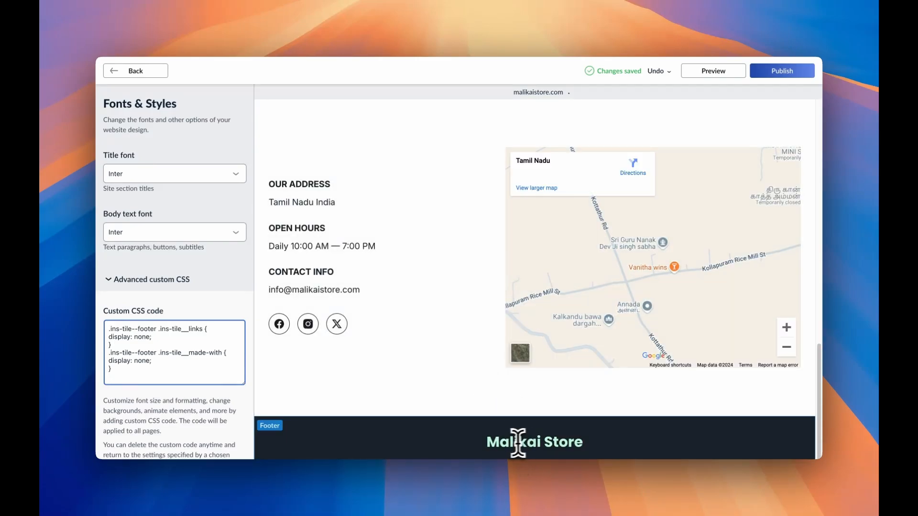